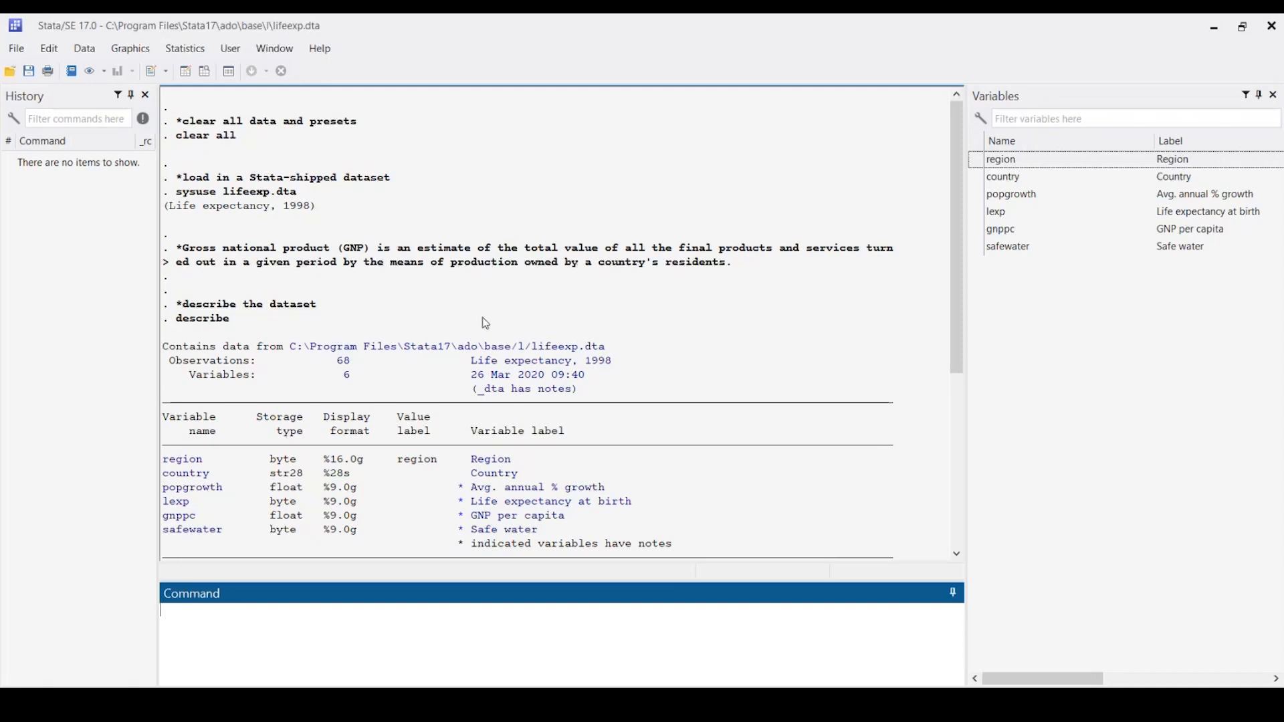
mouse_move(493, 319)
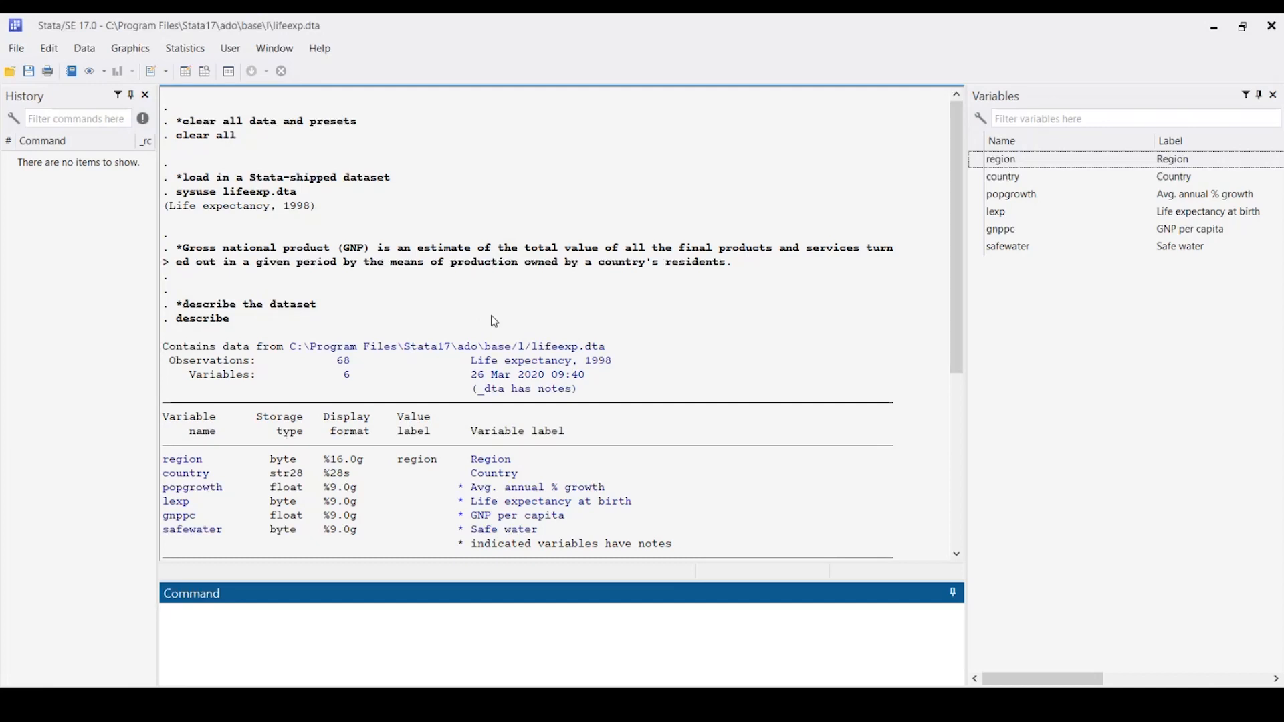
mouse_move(547, 334)
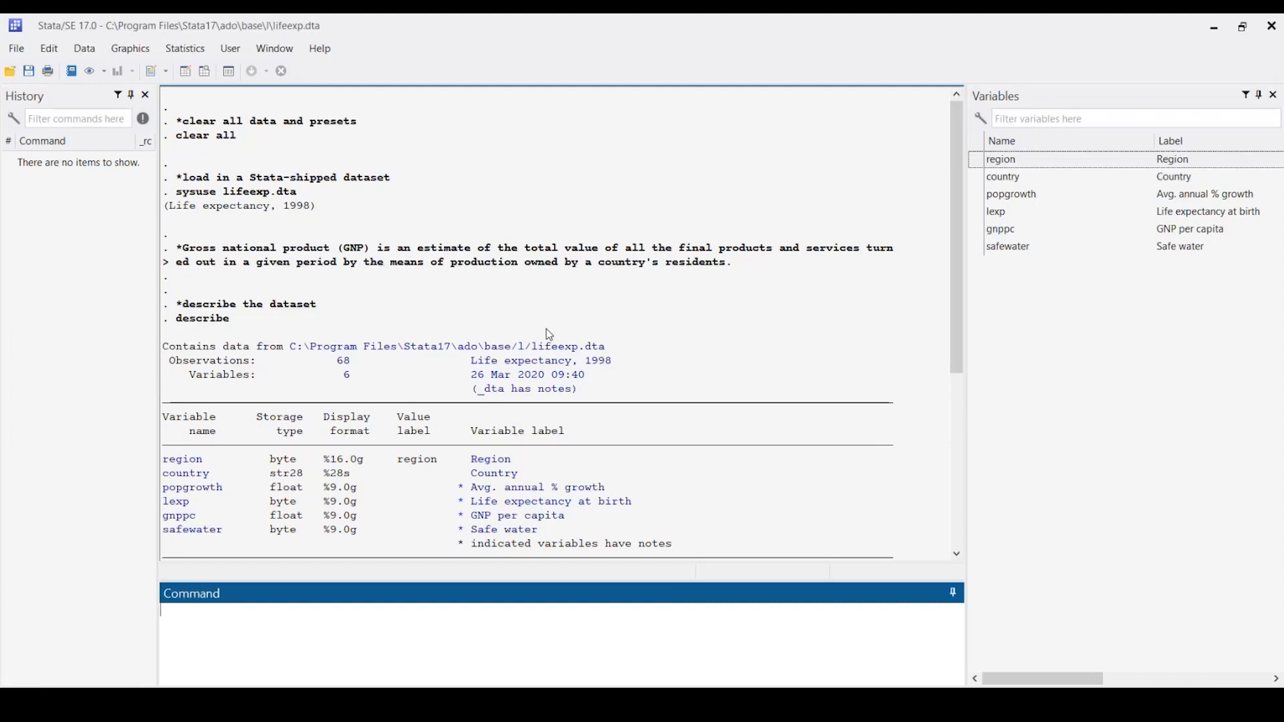
mouse_move(568, 297)
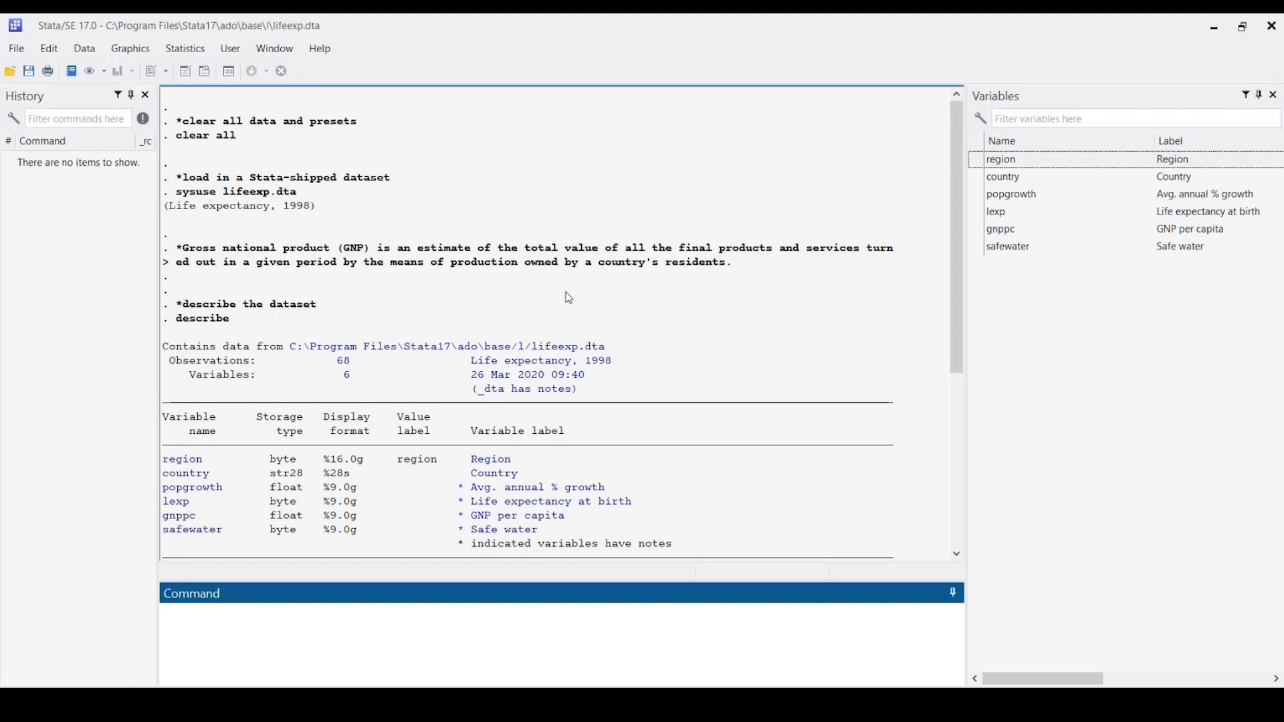
mouse_move(528, 227)
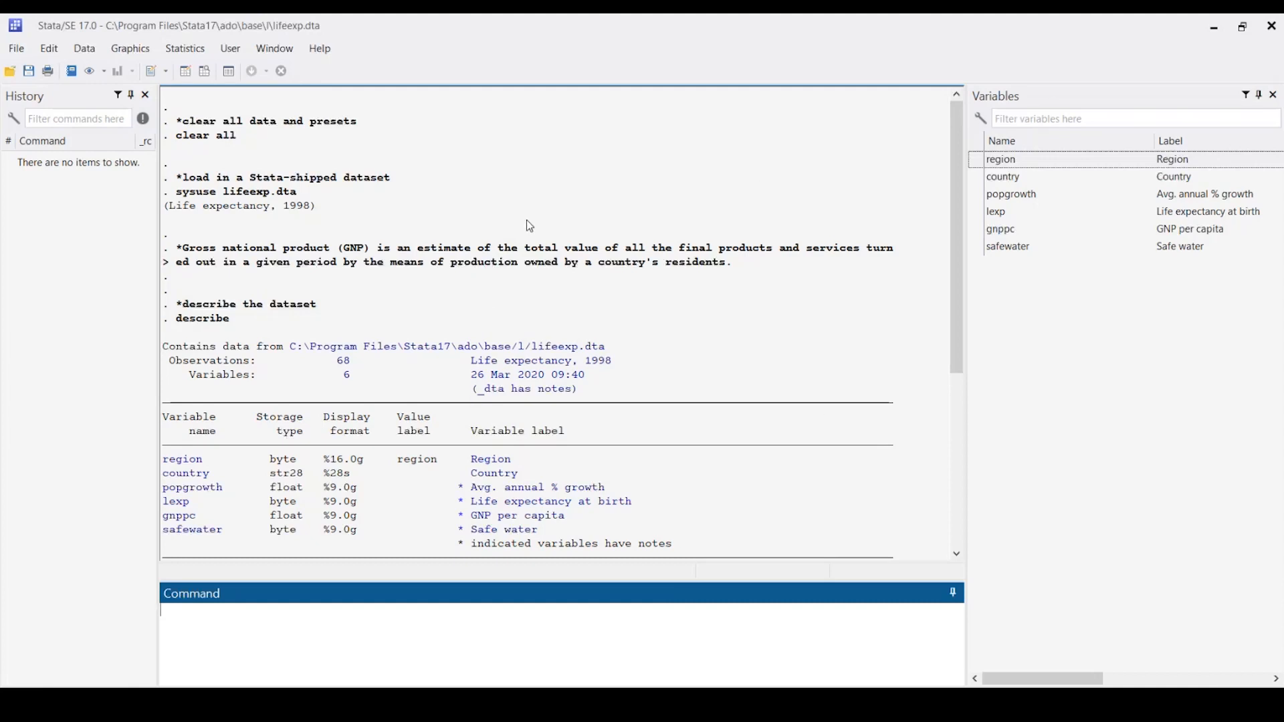
mouse_move(636, 310)
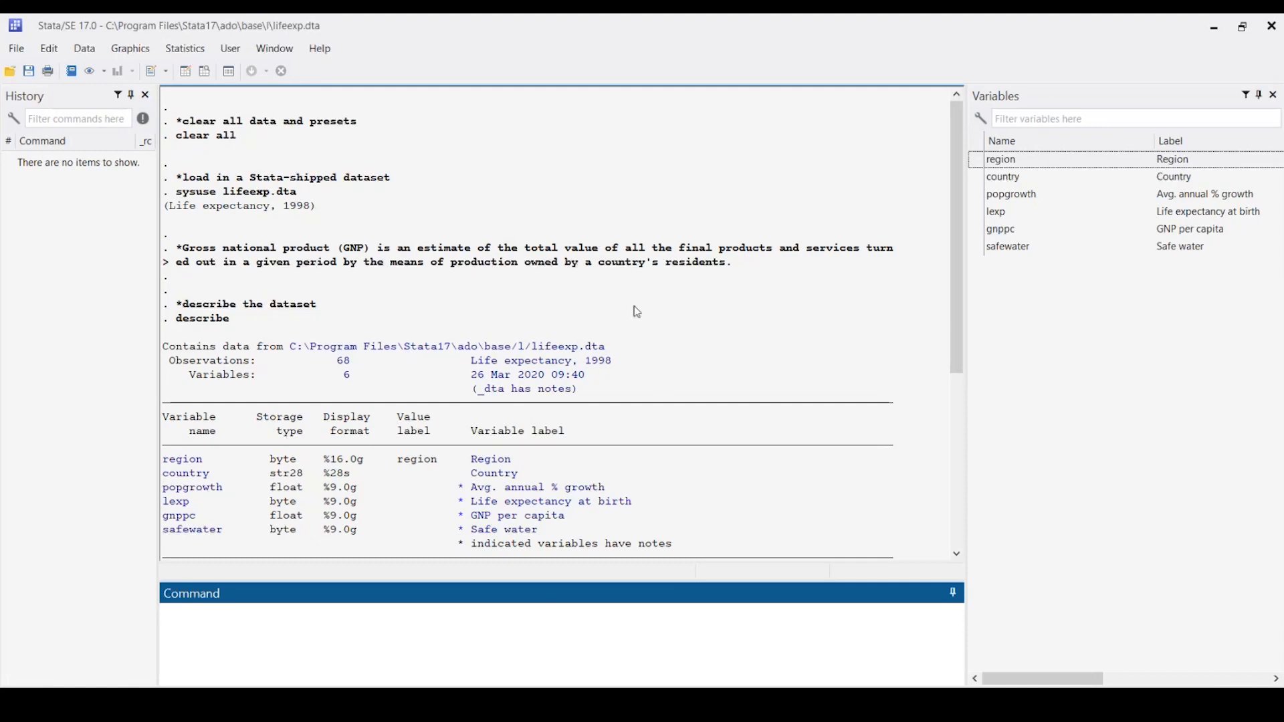
Set the overall color scheme to Dark from the Results window preferences.
right_click(638, 313)
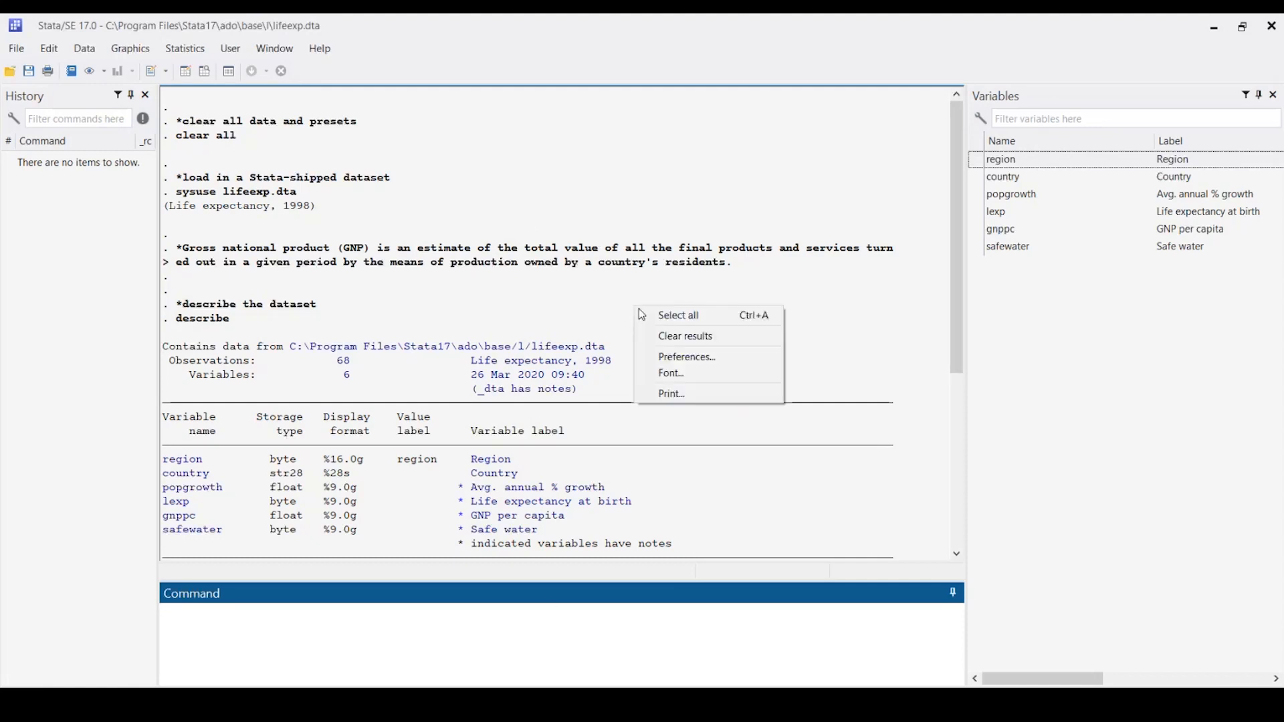
mouse_move(671, 394)
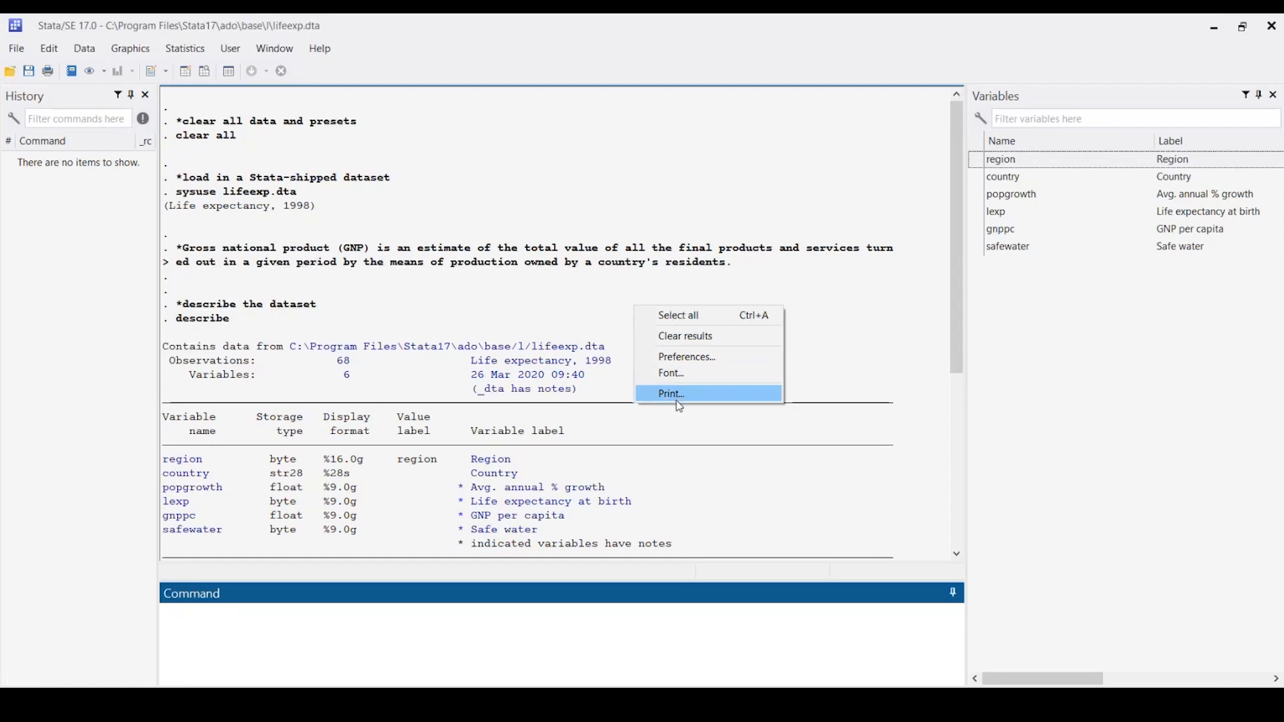
click(686, 356)
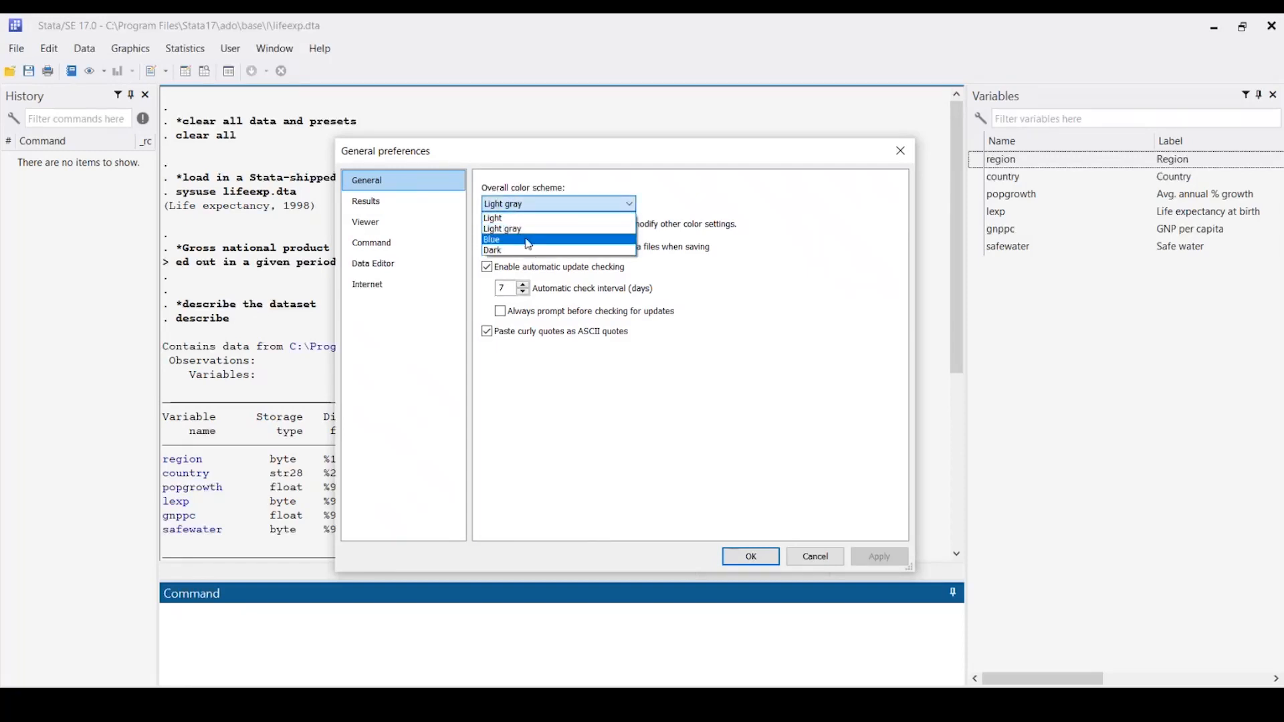
mouse_move(524, 218)
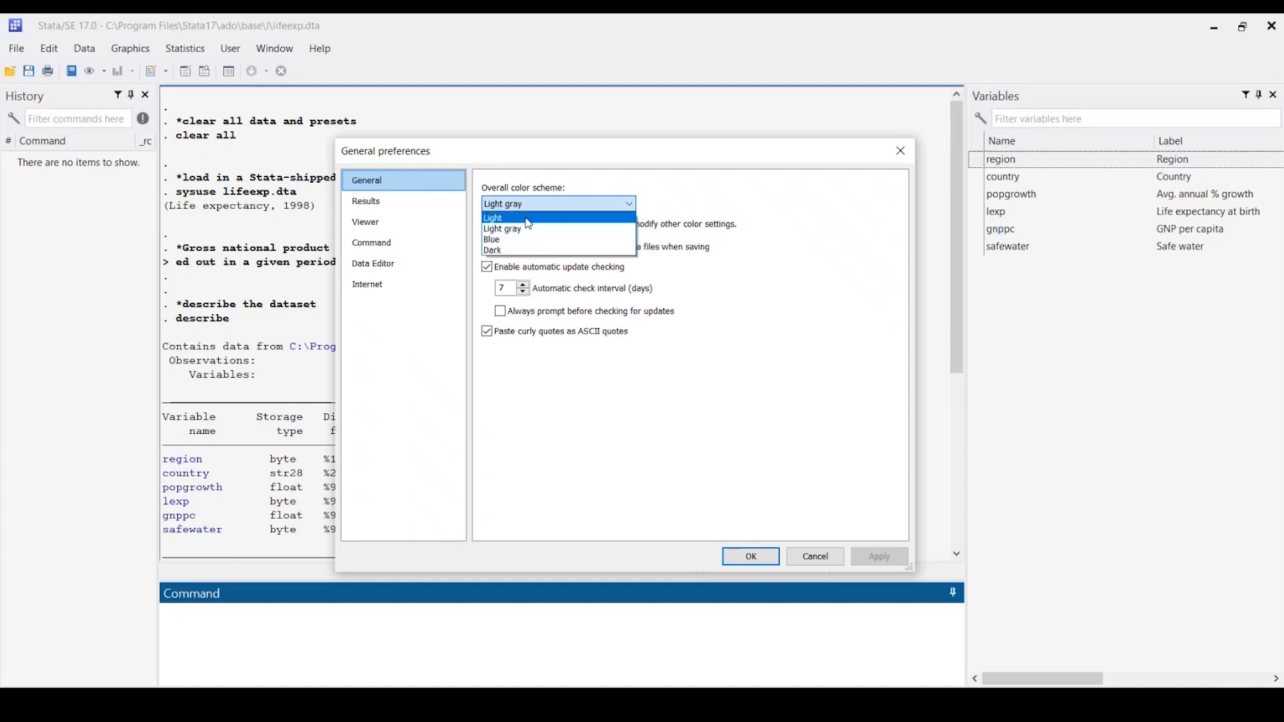
mouse_move(503, 227)
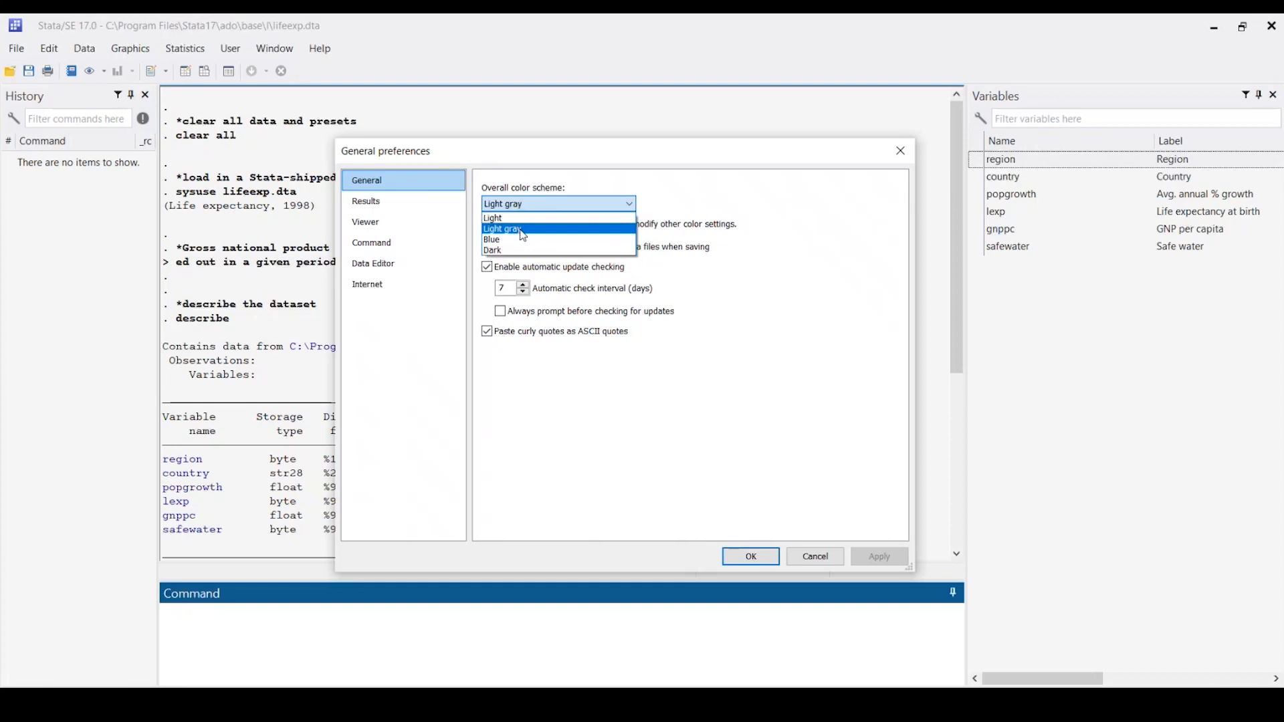
mouse_move(513, 251)
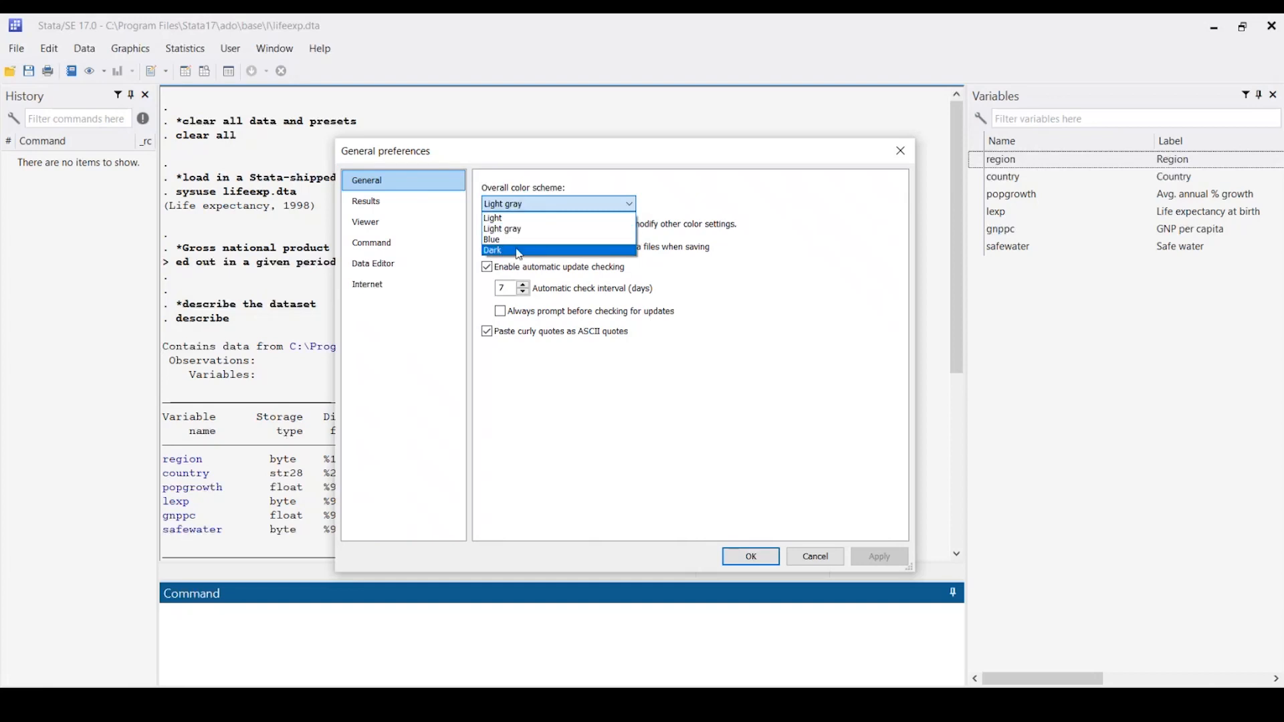
click(492, 252)
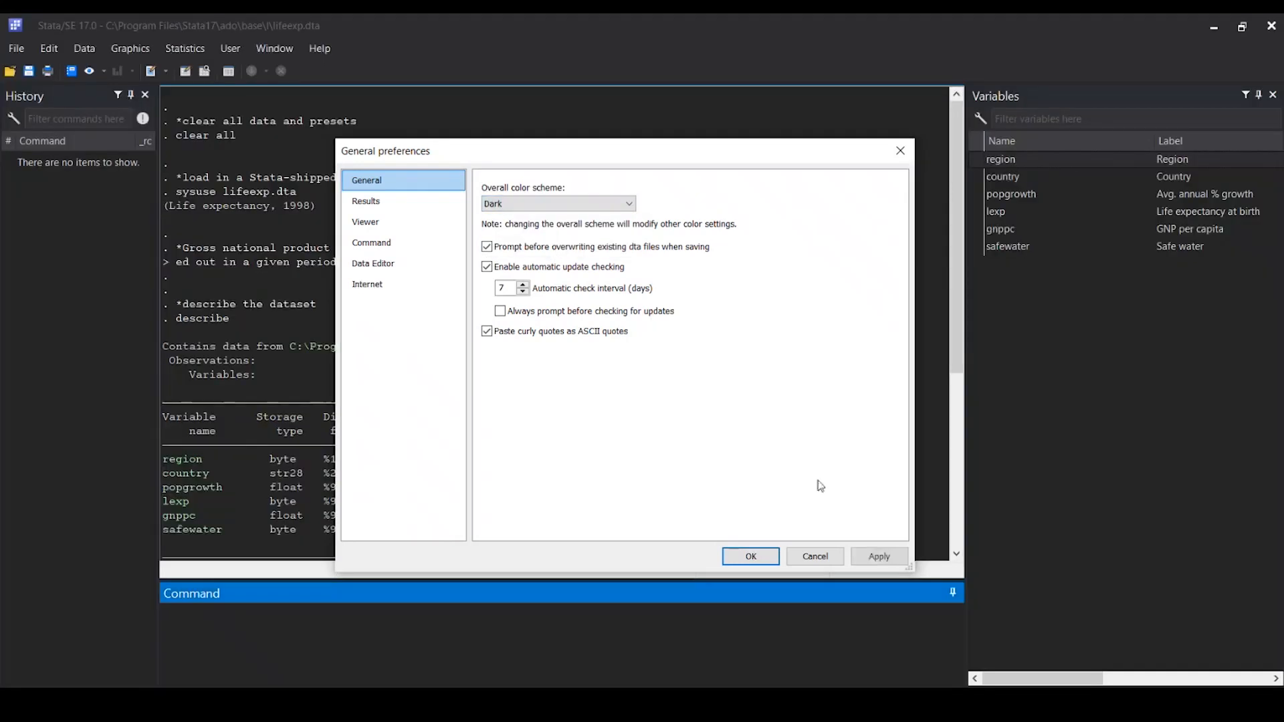
Close General preferences and view the 'Video 2 Customize Stata.do' script in the dark Do-file Editor.
click(748, 556)
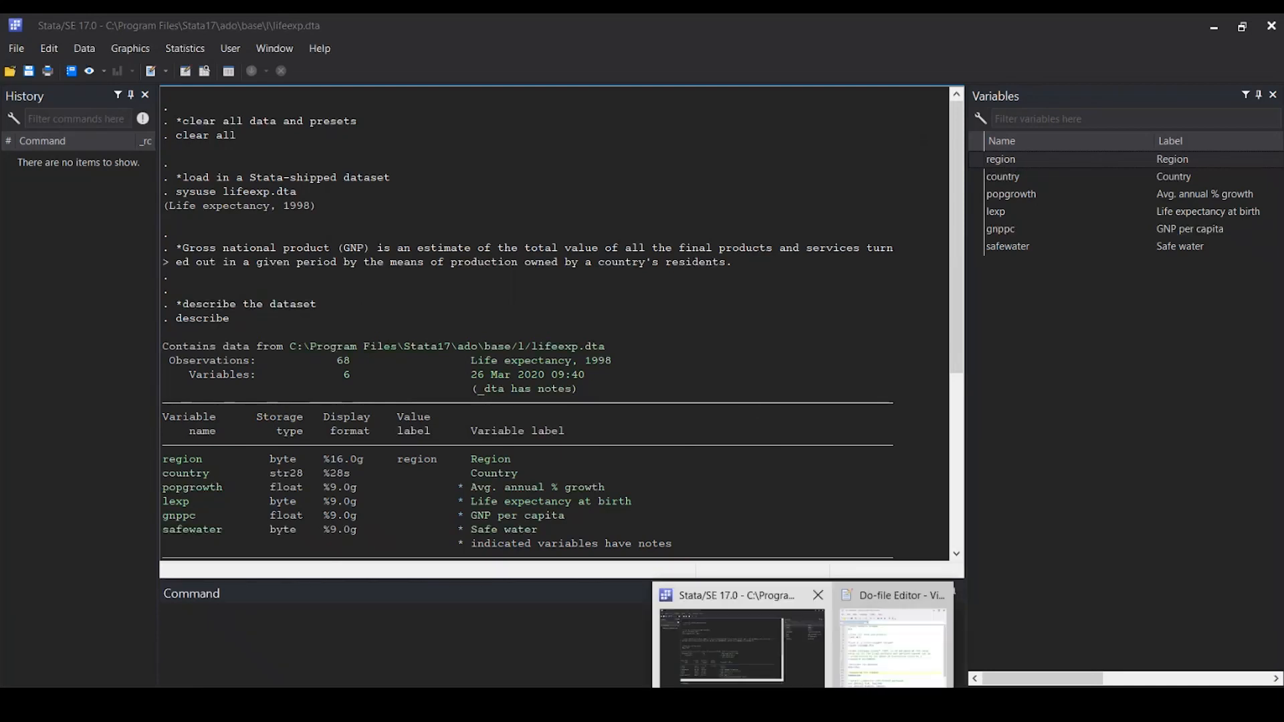
click(891, 646)
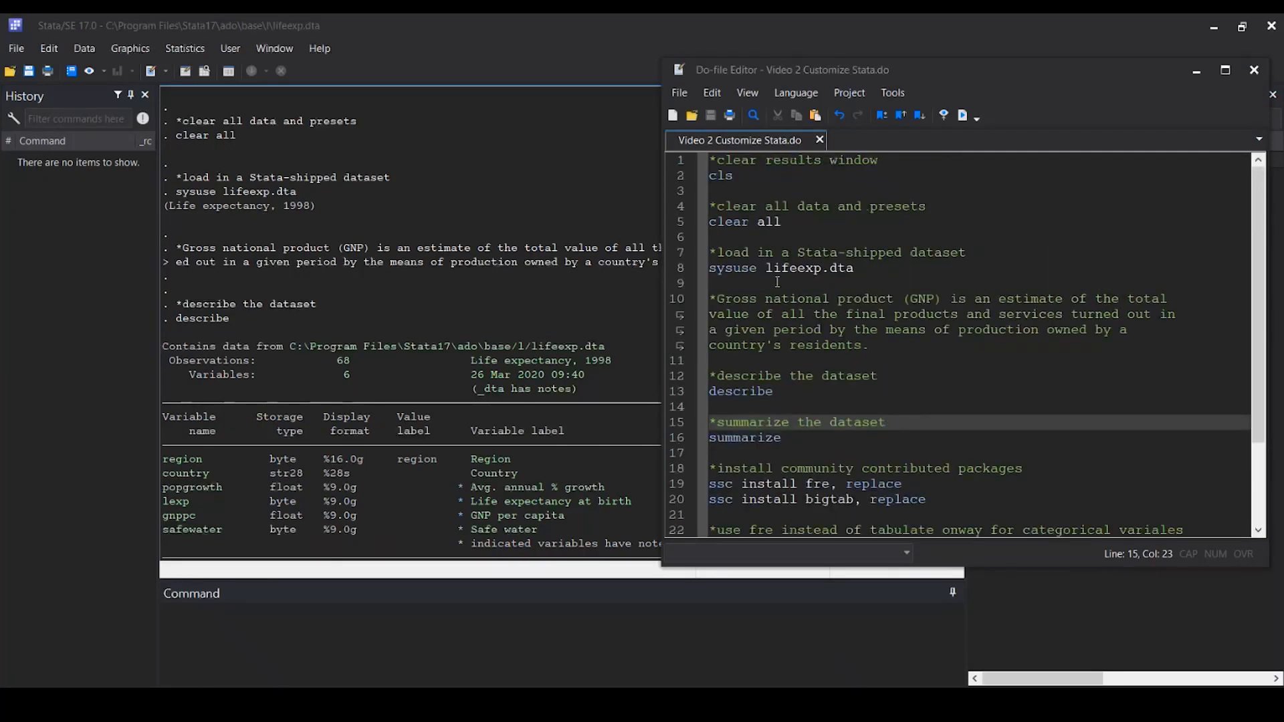
mouse_move(1193, 26)
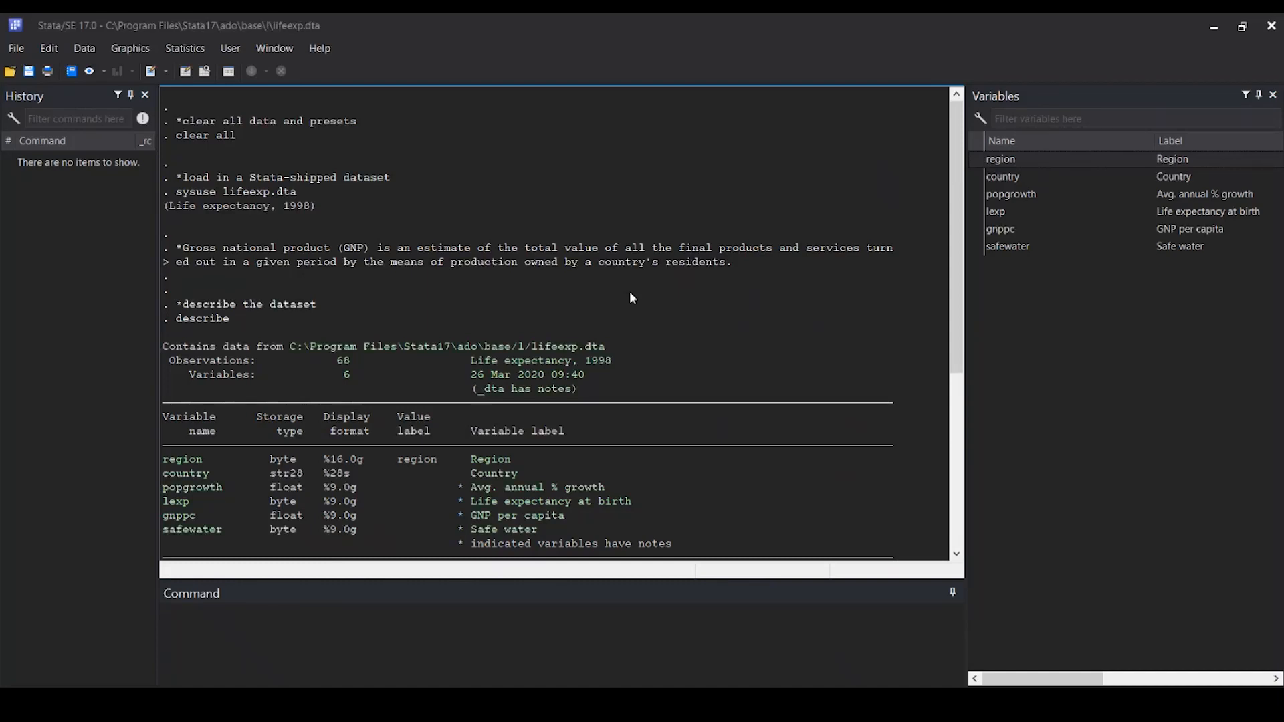
Change the Results window font to Courier New, Regular, size 12.
right_click(630, 299)
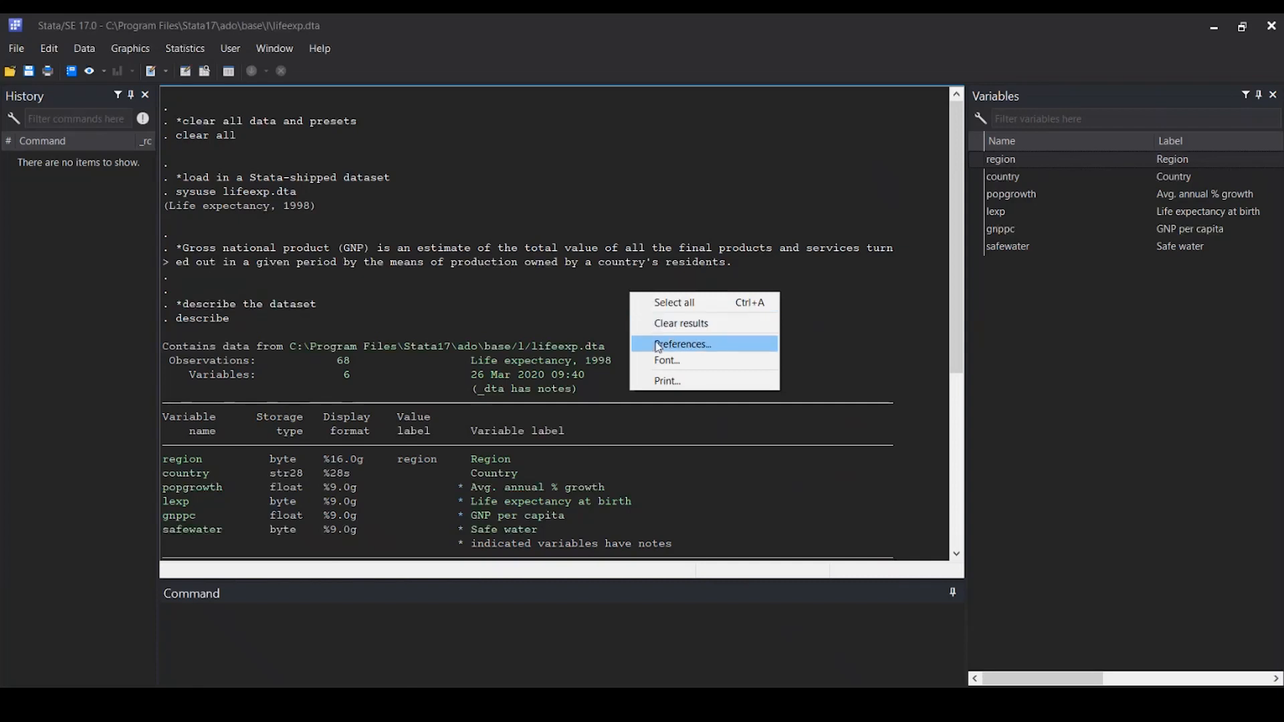
click(681, 344)
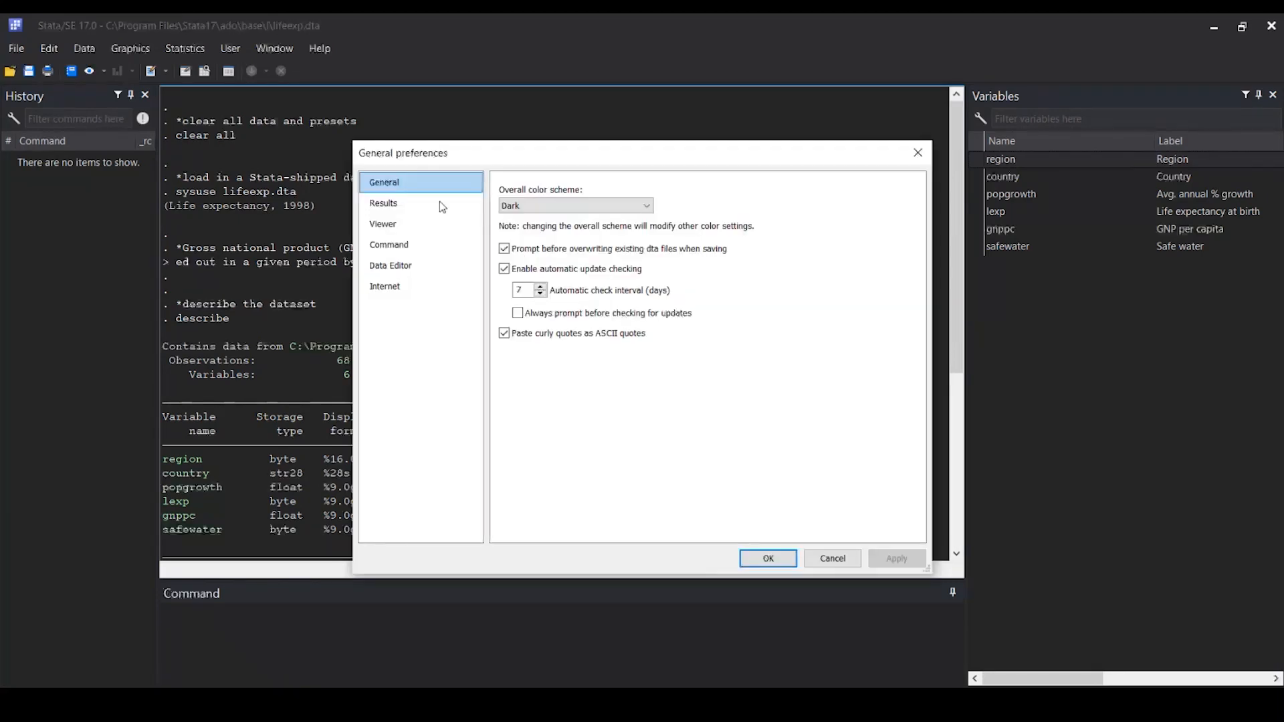
right_click(671, 325)
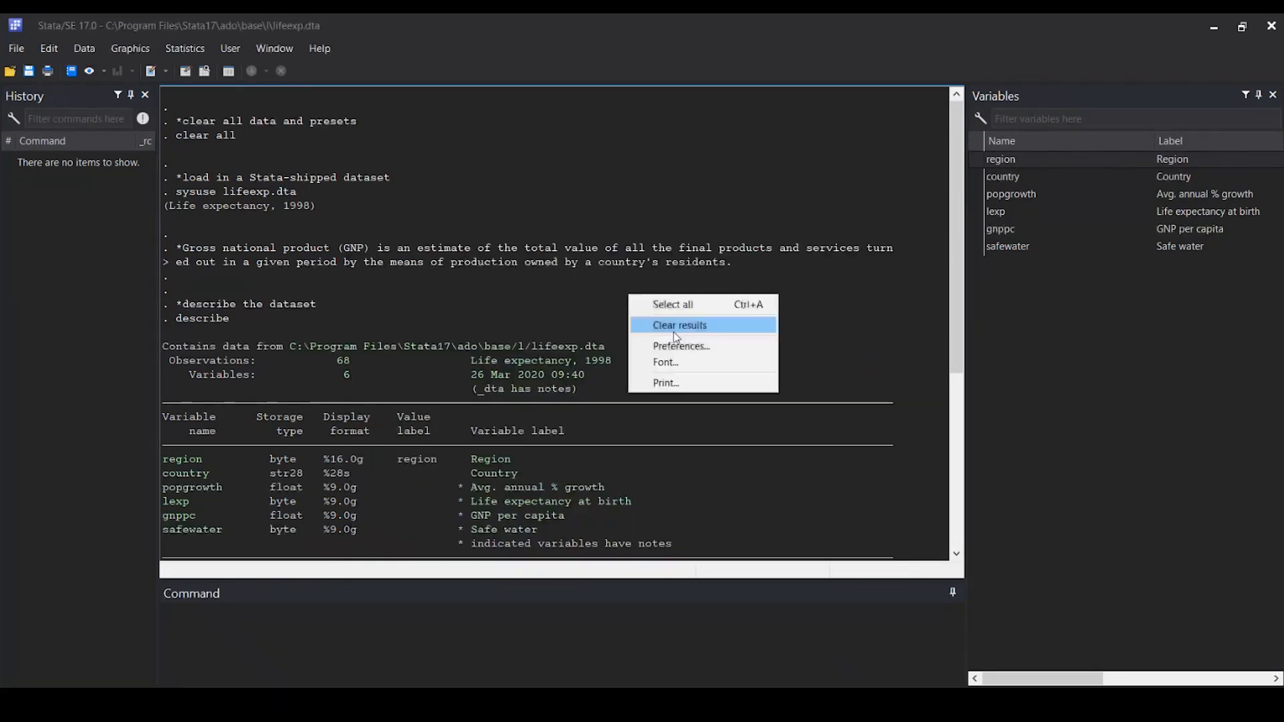
click(666, 361)
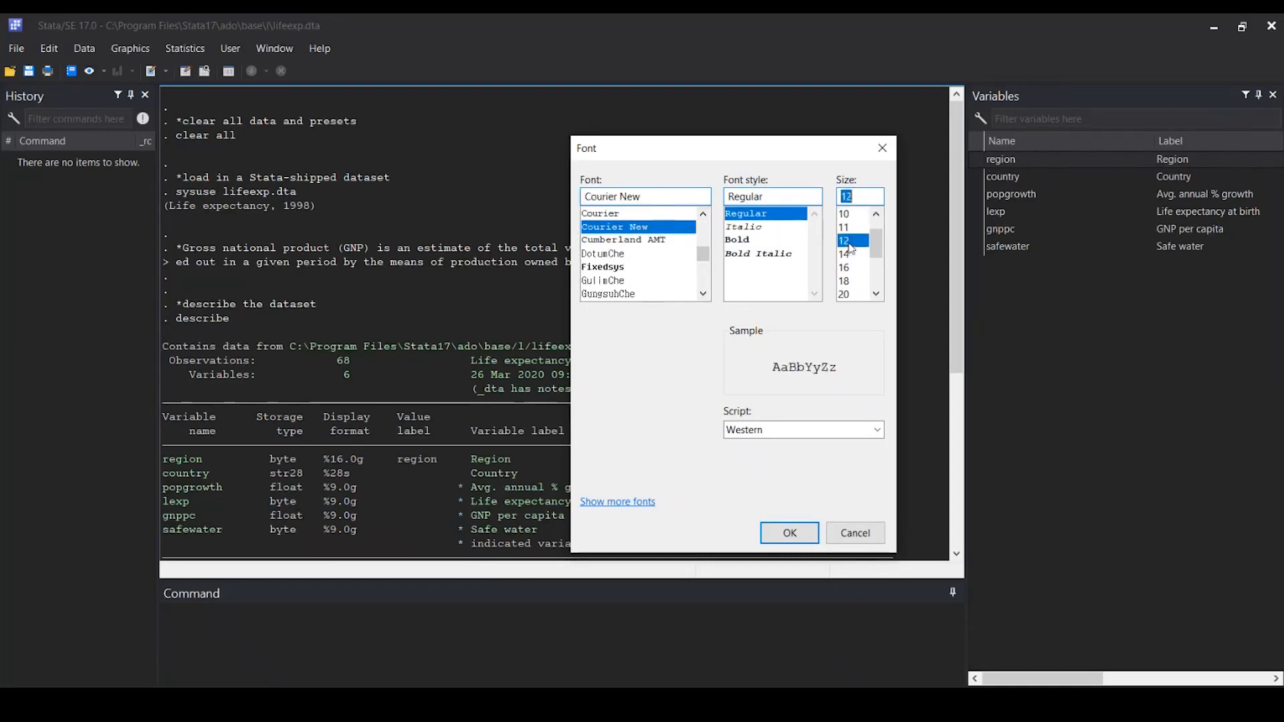
click(787, 533)
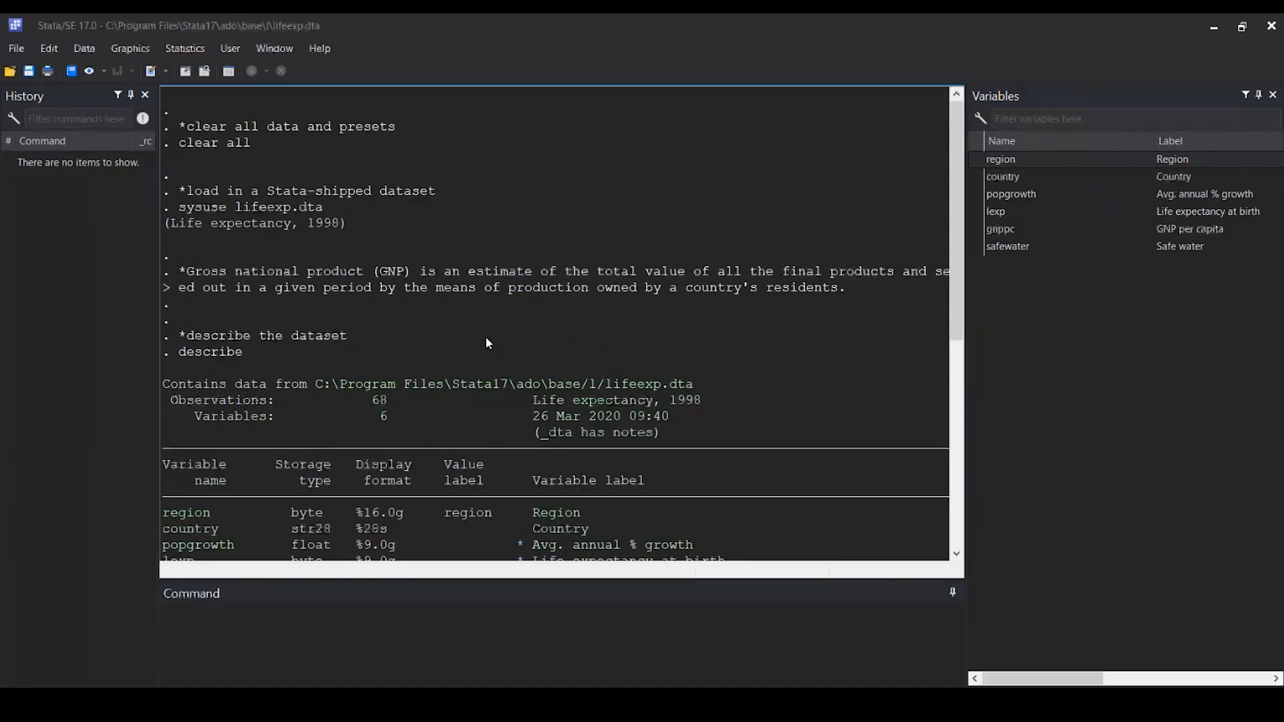
mouse_move(773, 673)
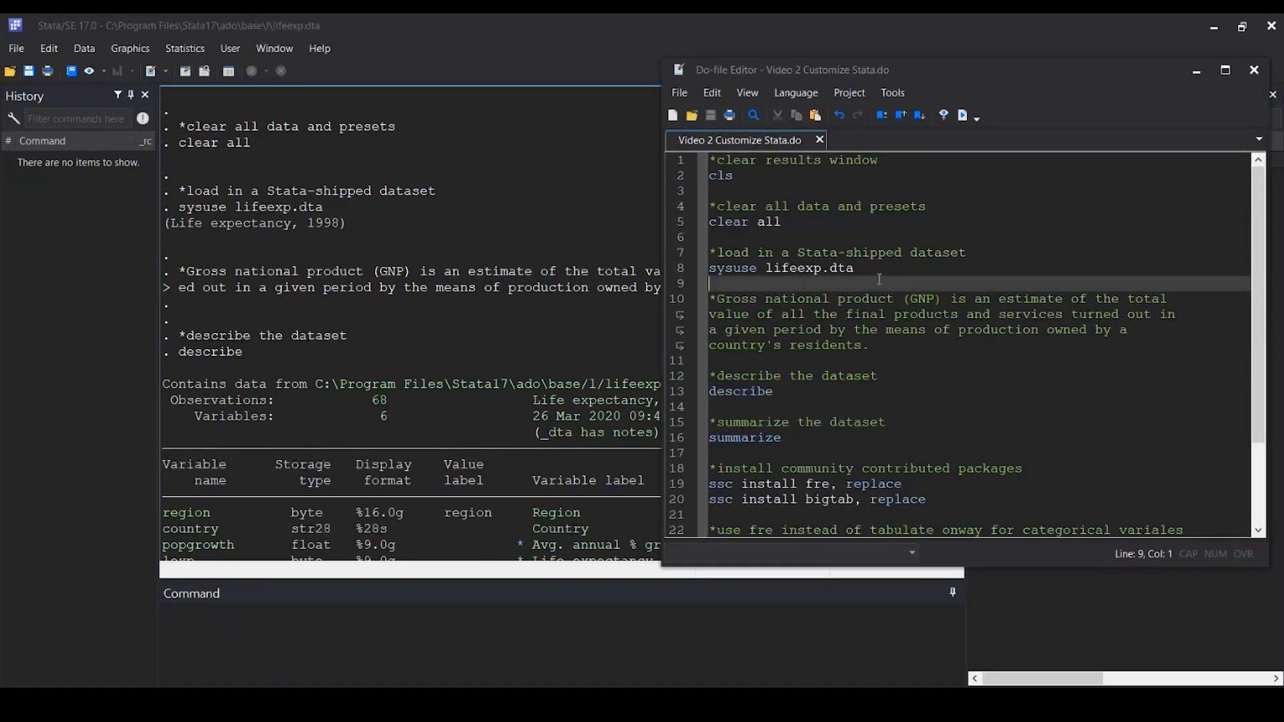
Set the Do-file Editor font to Courier New, size 14, via its preferences.
right_click(876, 282)
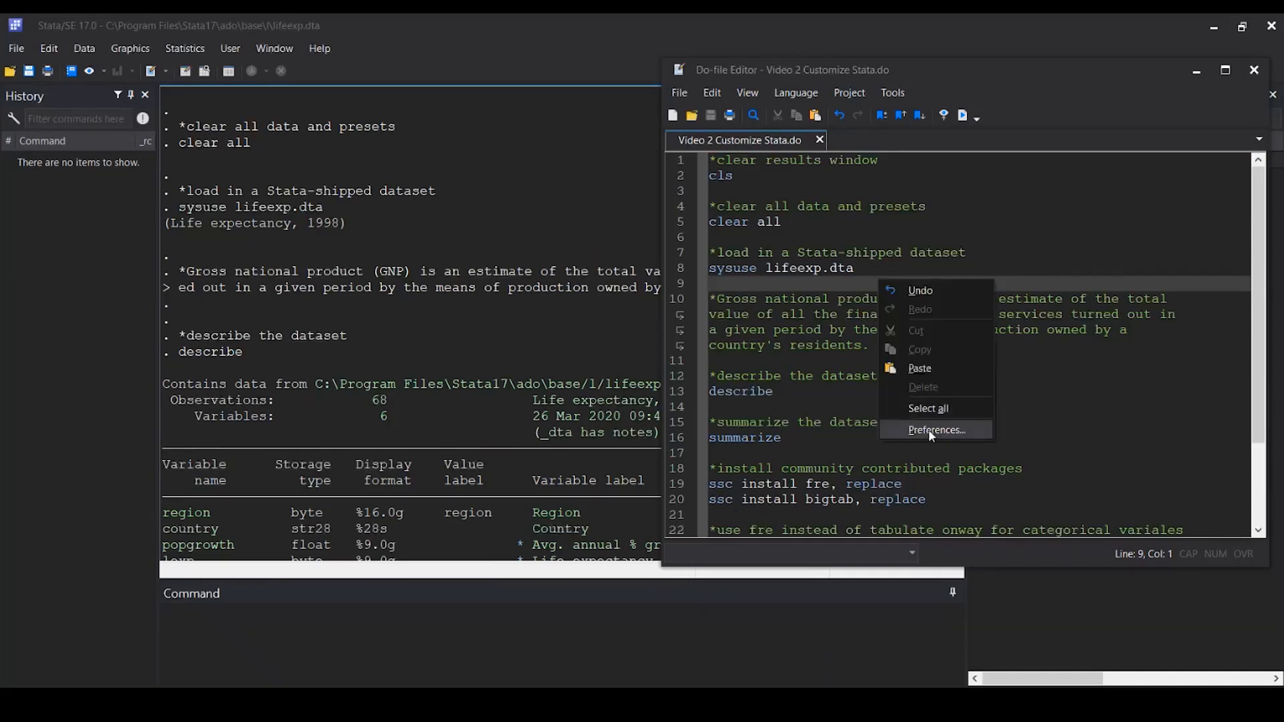
click(935, 430)
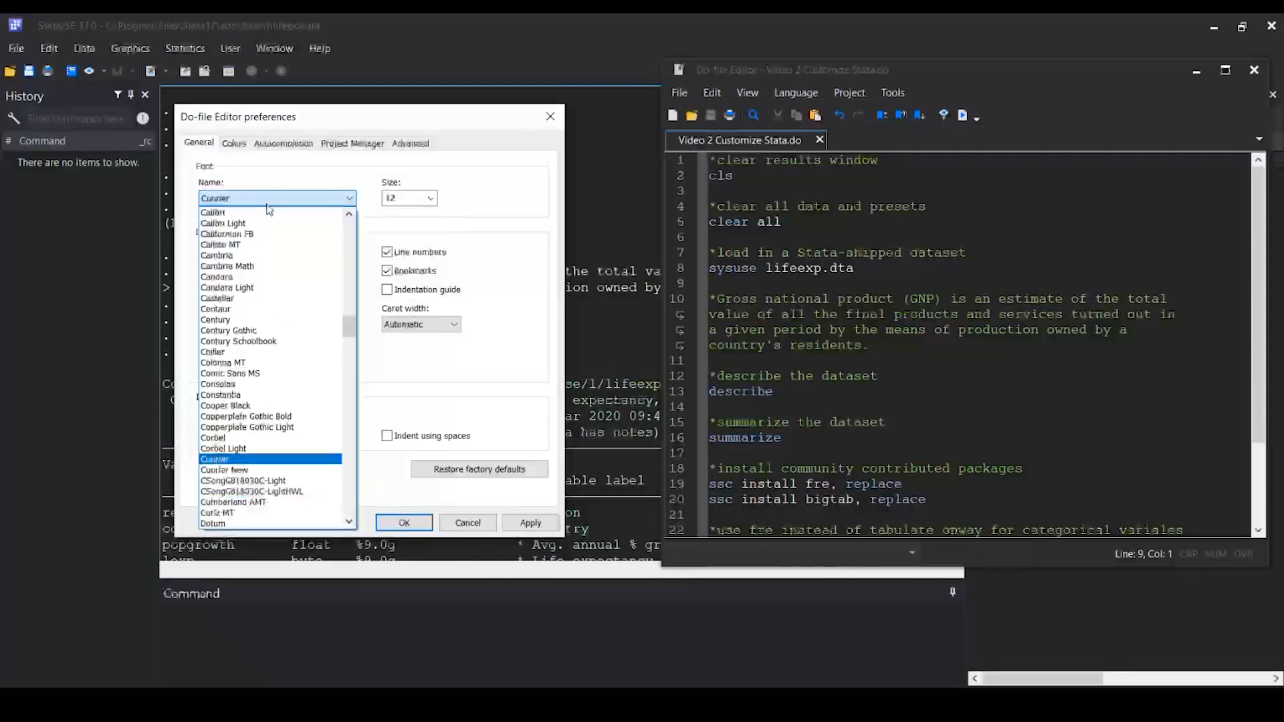
click(223, 470)
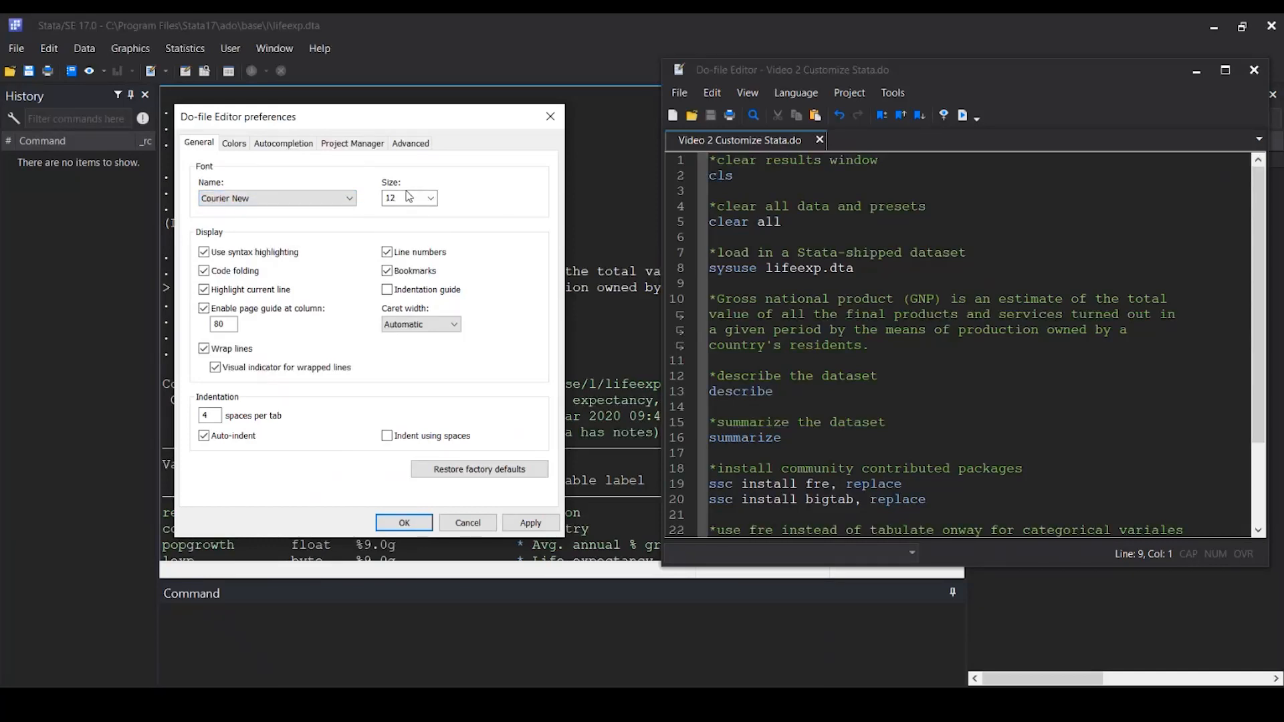
click(429, 197)
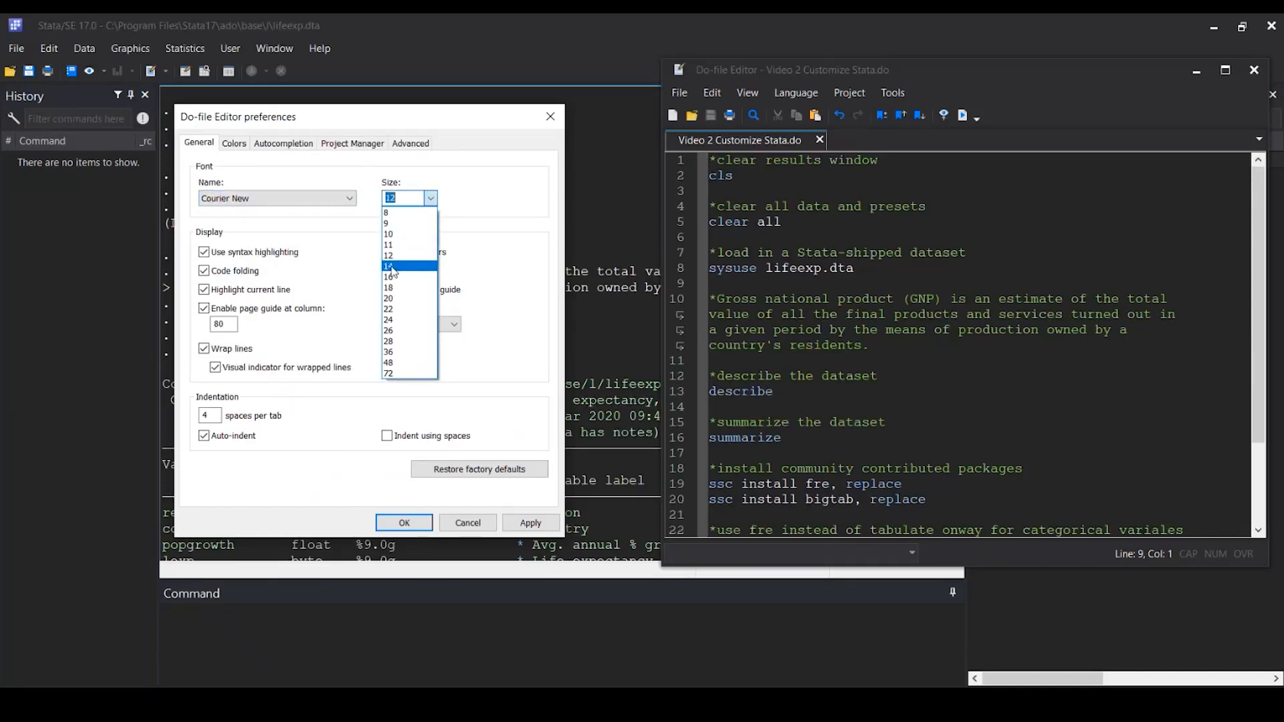
click(403, 523)
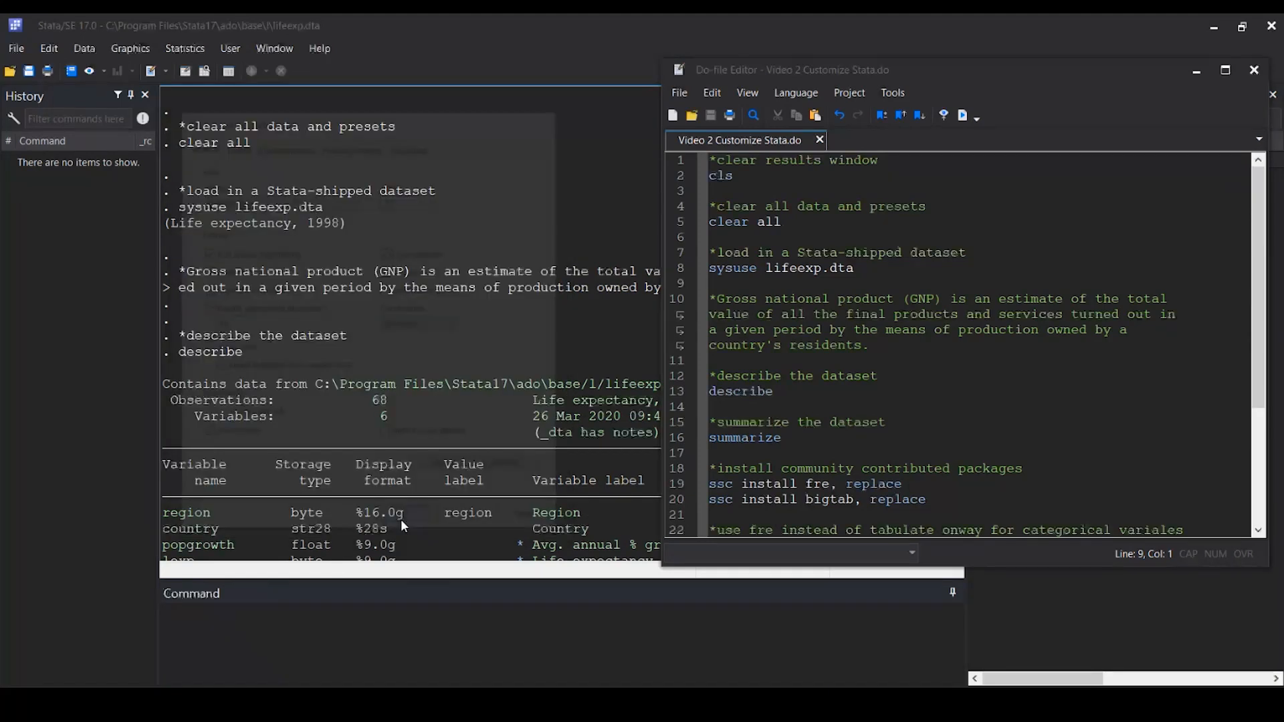